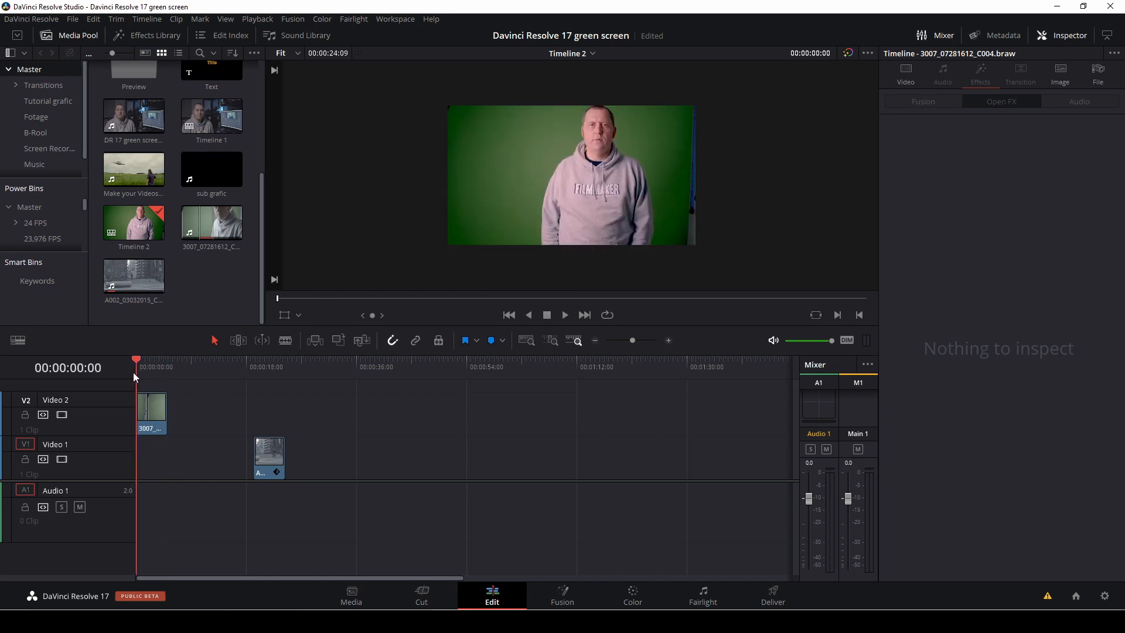
mouse_move(164, 389)
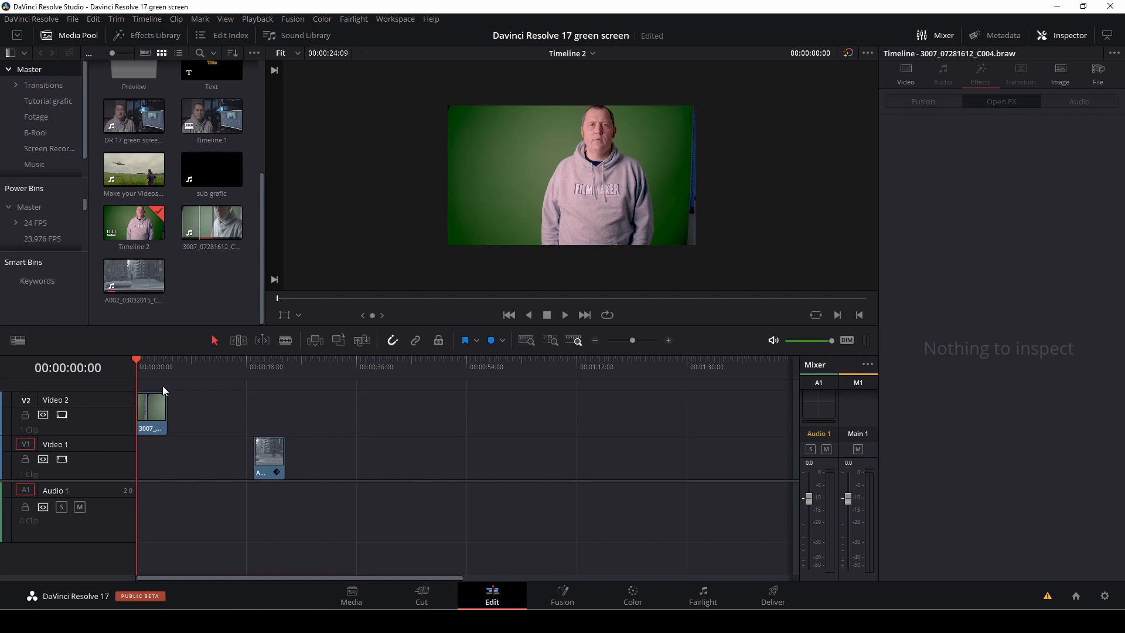
Search the Effects Library for 'key' to find the 3D Keyer.
left_click(146, 35)
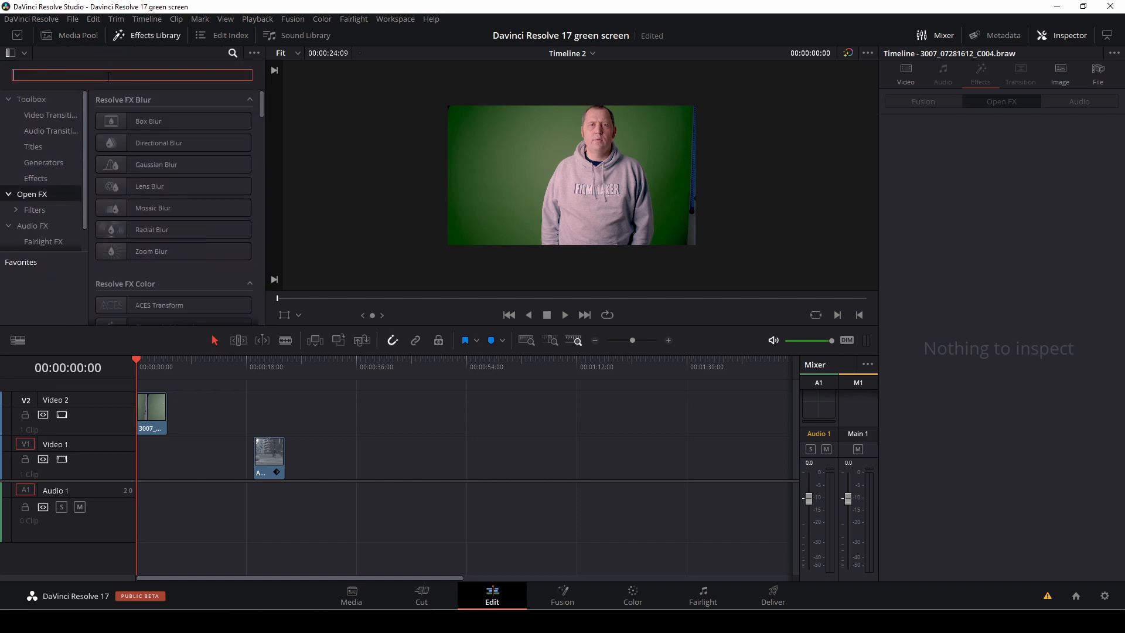
type("k")
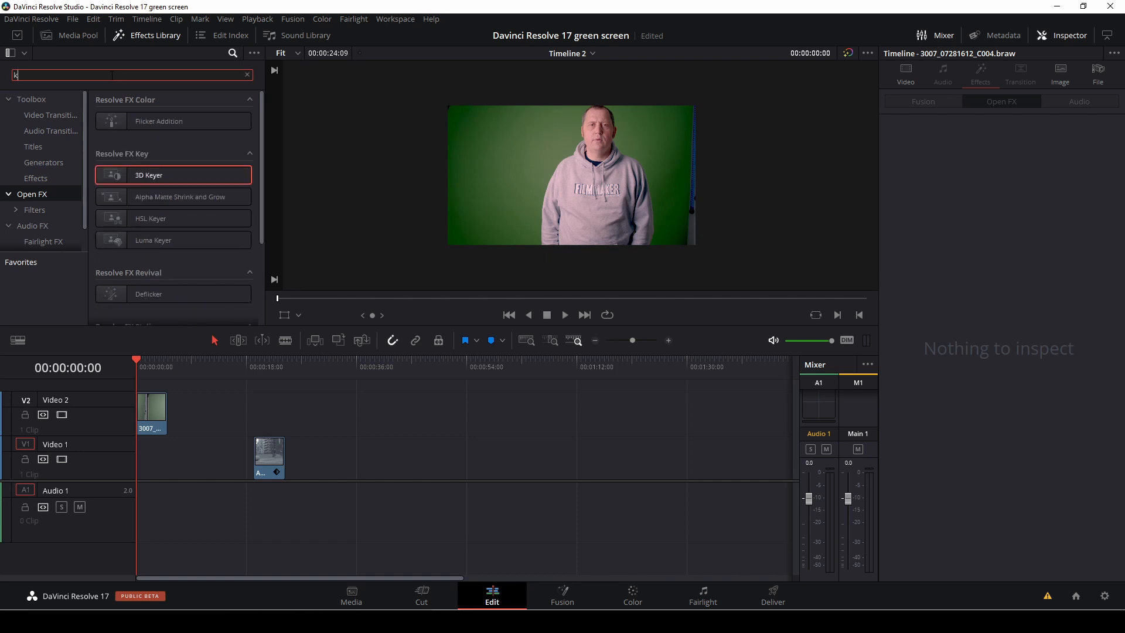
type("ey")
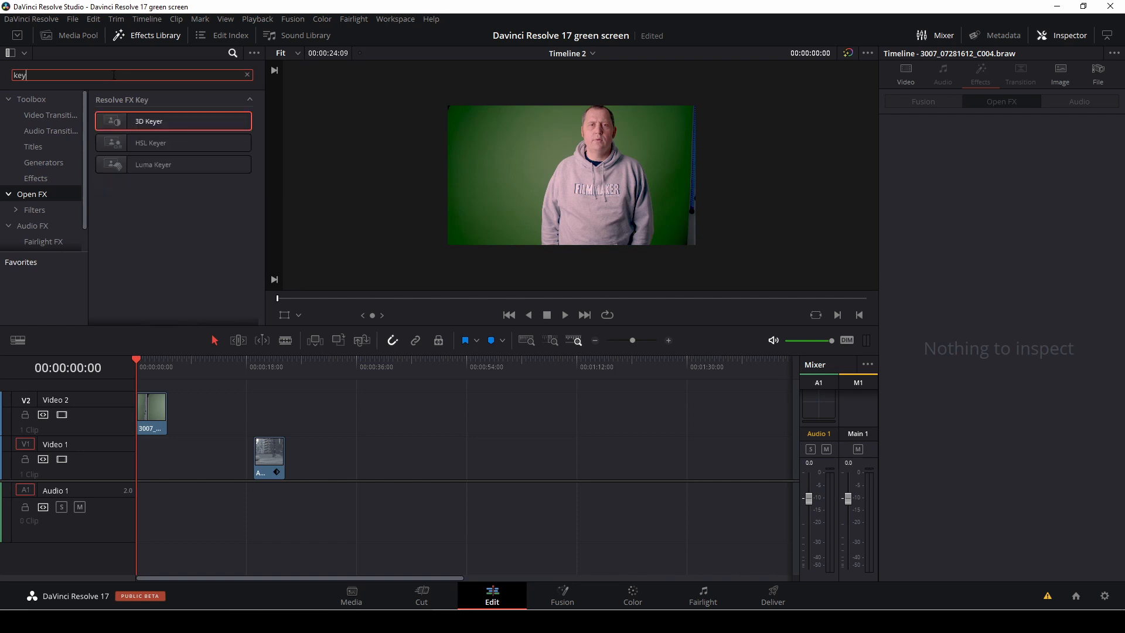
mouse_move(157, 121)
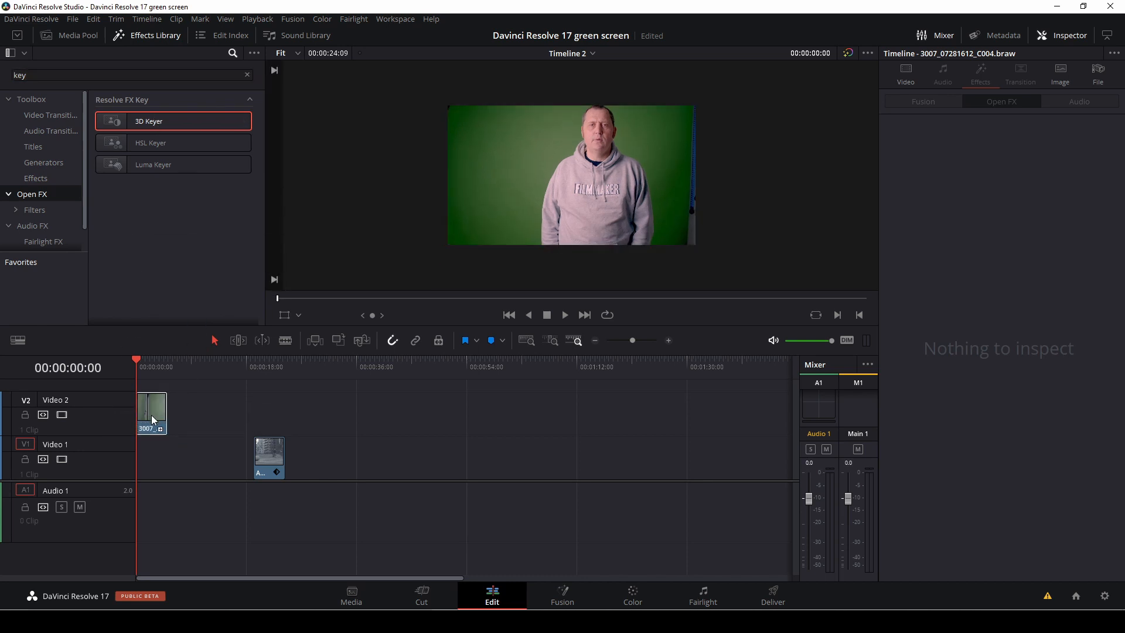
Show the 3D Keyer controls for the Video 2 presenter clip in the Inspector.
left_click(150, 413)
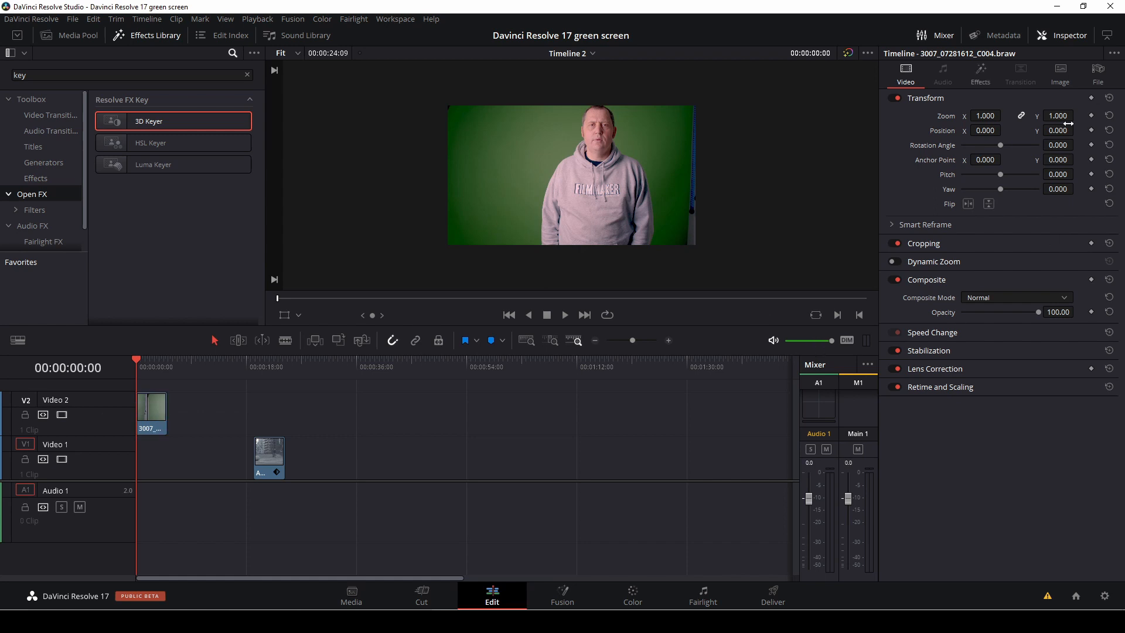
left_click(978, 74)
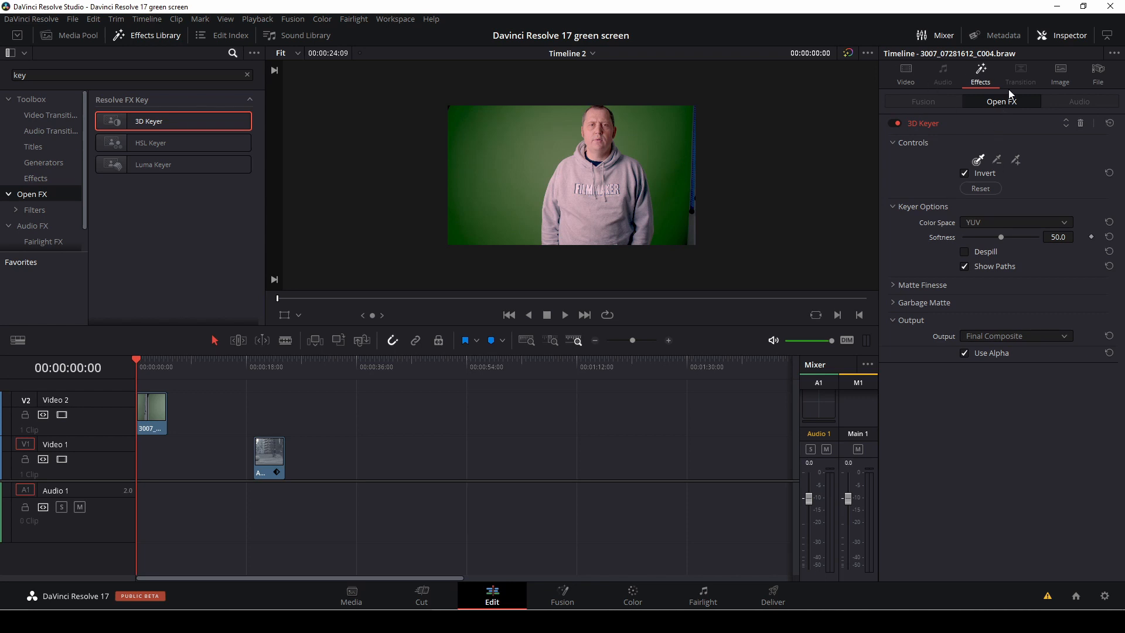
mouse_move(970, 137)
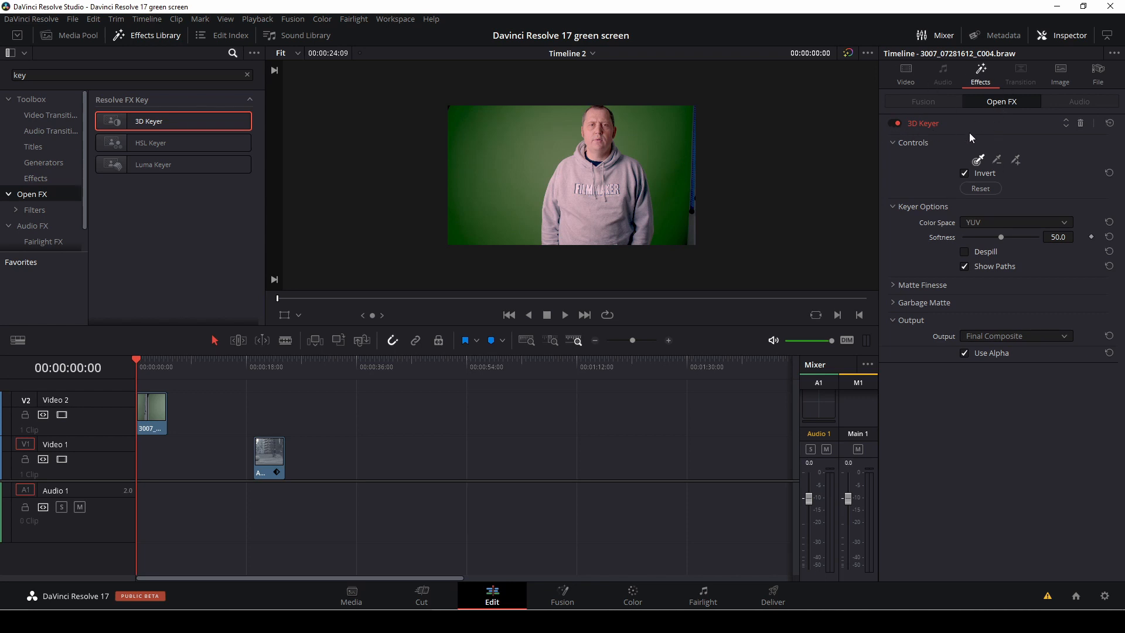
mouse_move(977, 160)
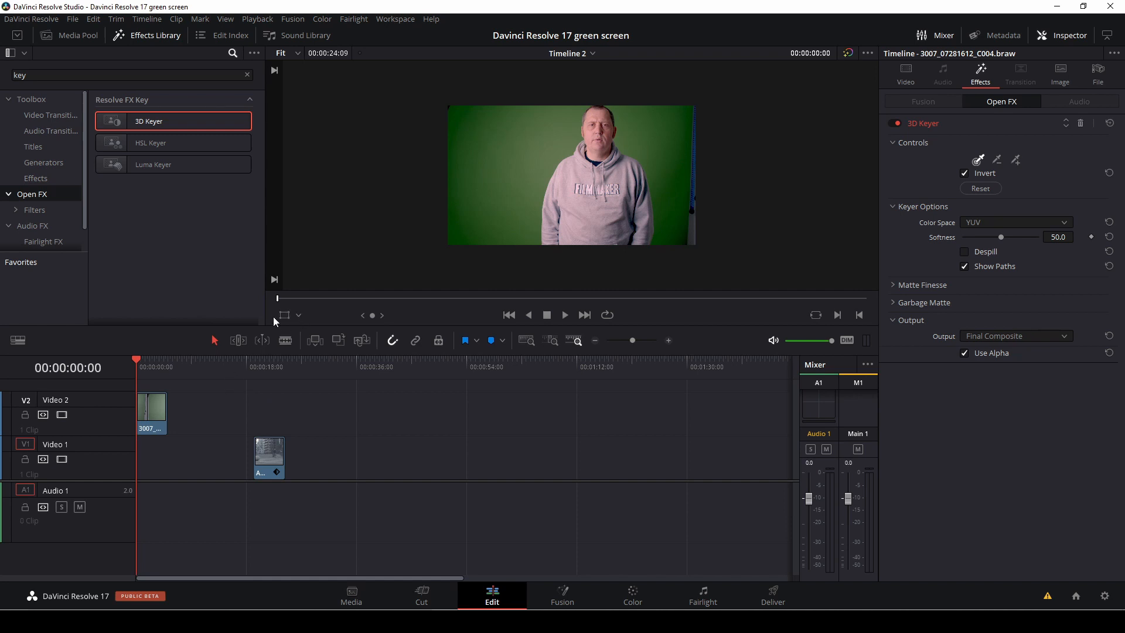
Turn on the Open FX Overlay, enable Despill, and expand Matte Finesse.
left_click(300, 315)
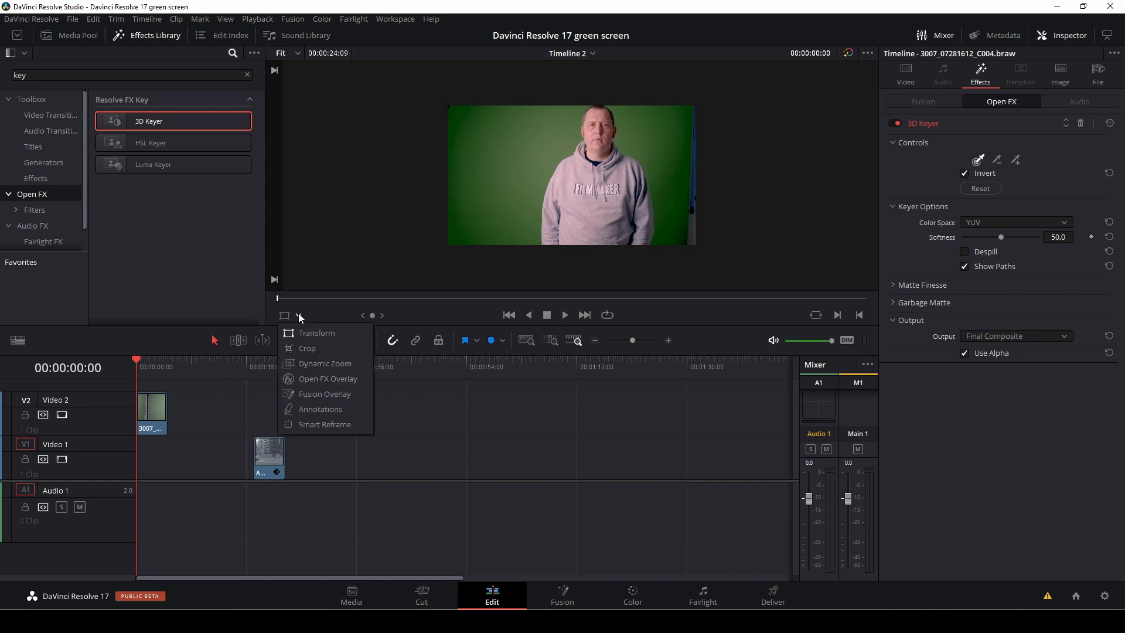
mouse_move(327, 378)
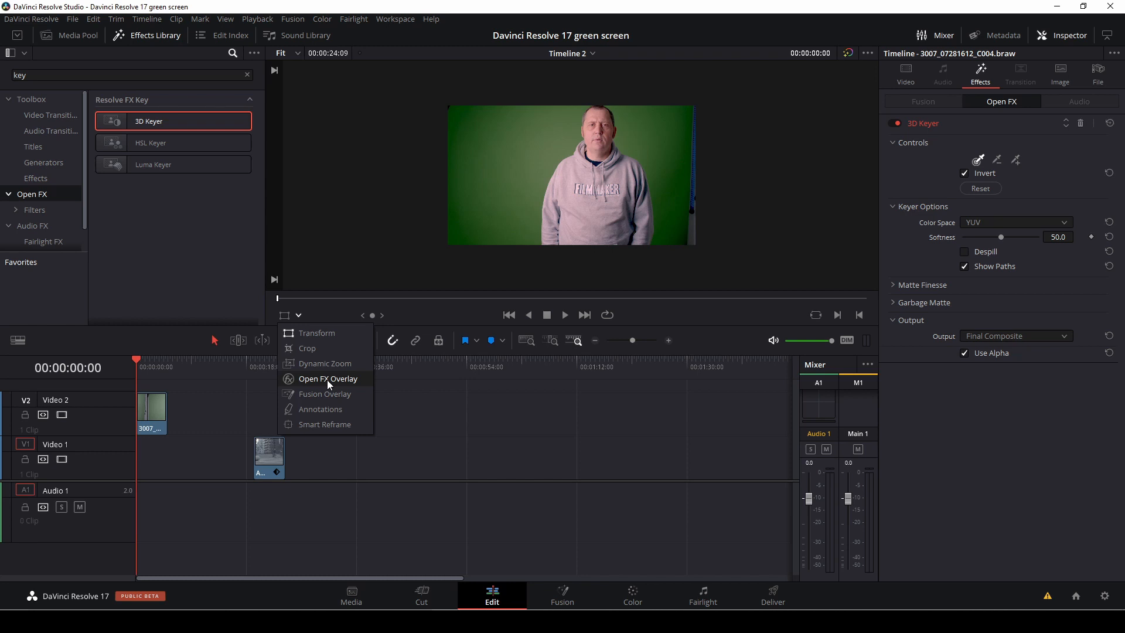
left_click(328, 378)
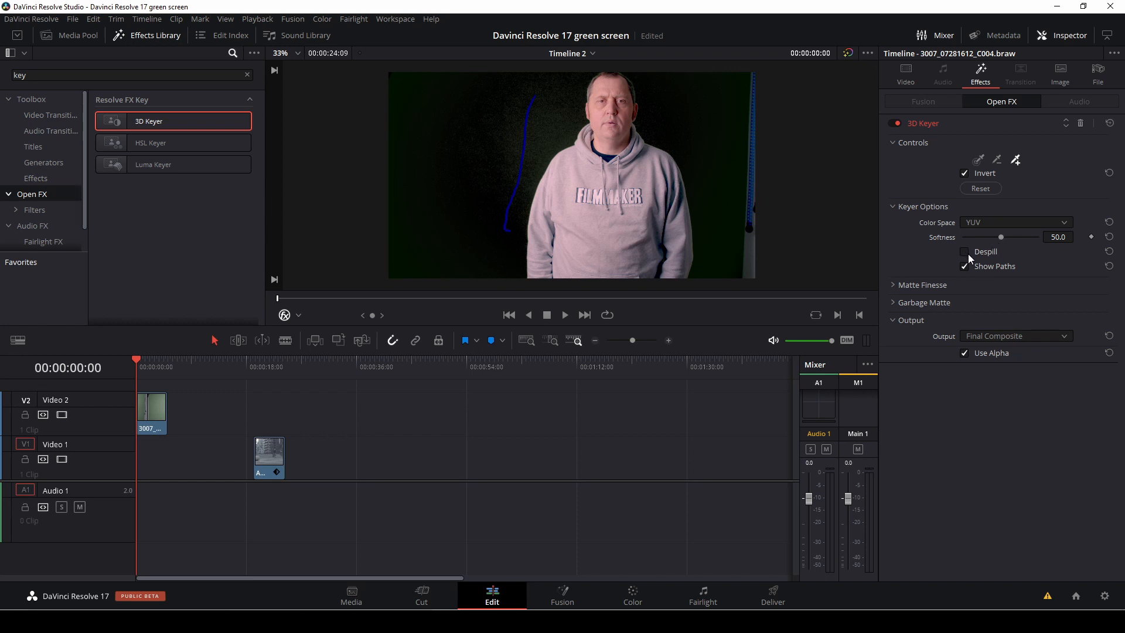
left_click(965, 252)
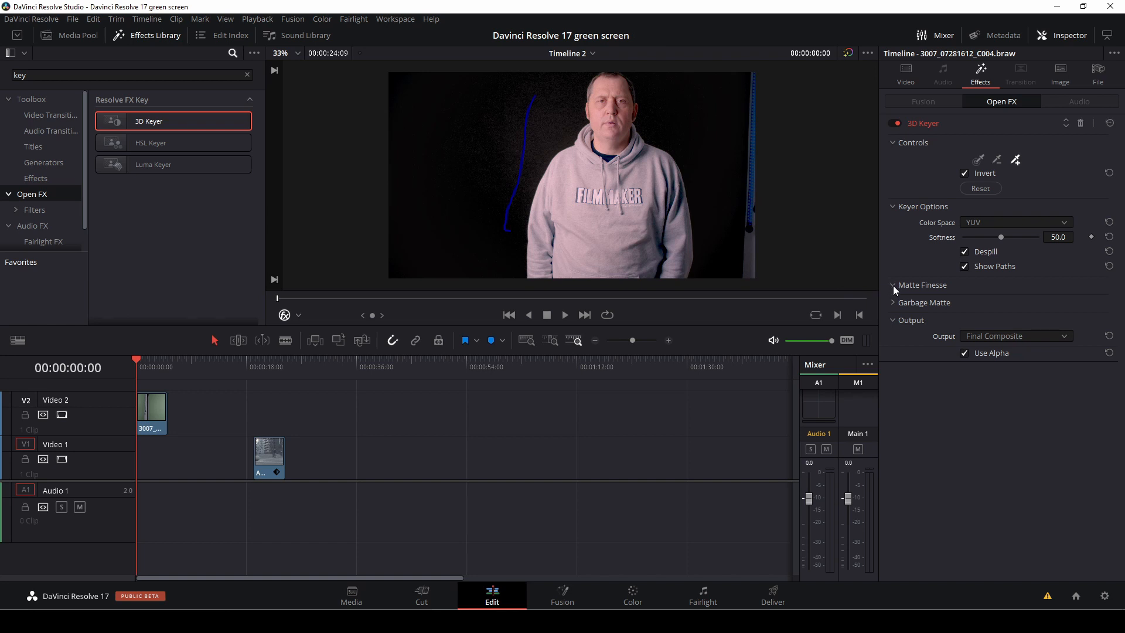
left_click(895, 284)
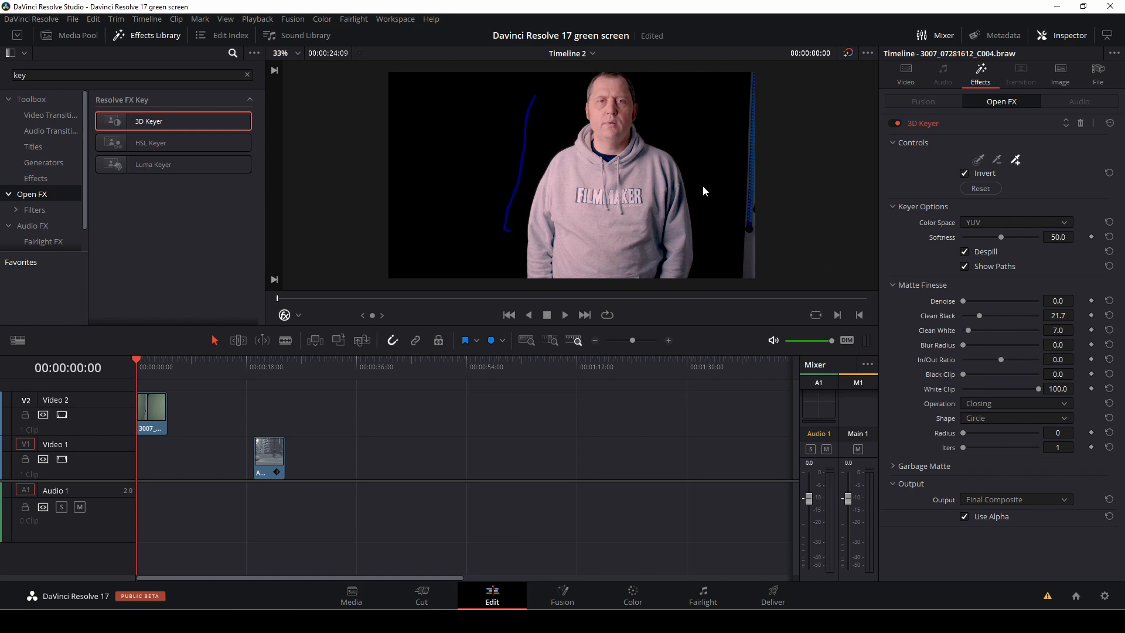
mouse_move(1014, 331)
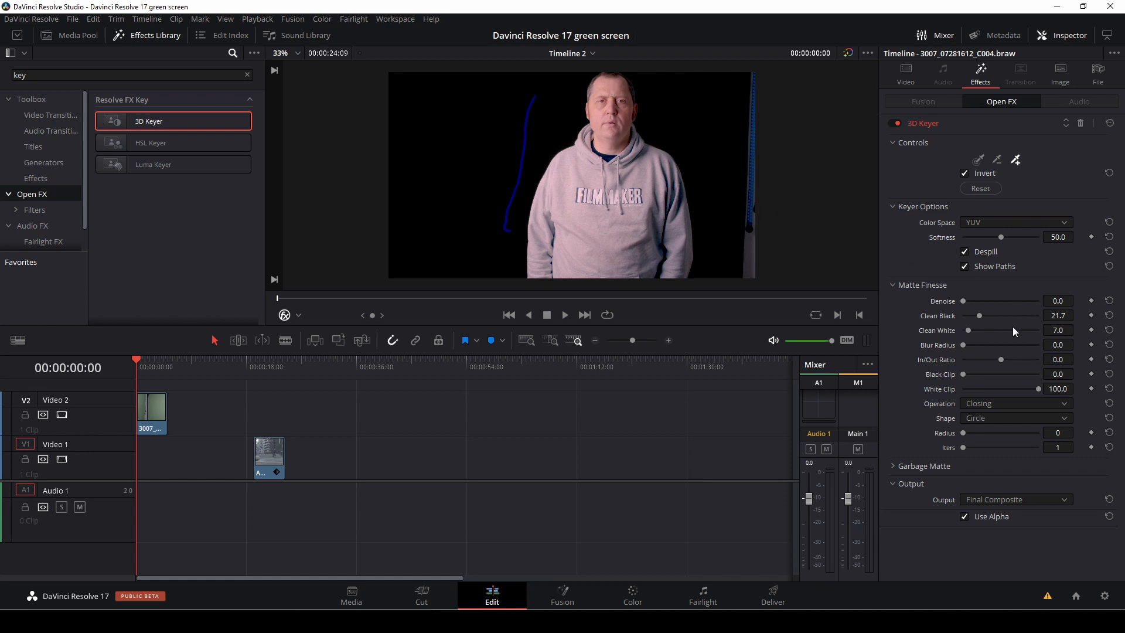
mouse_move(989, 425)
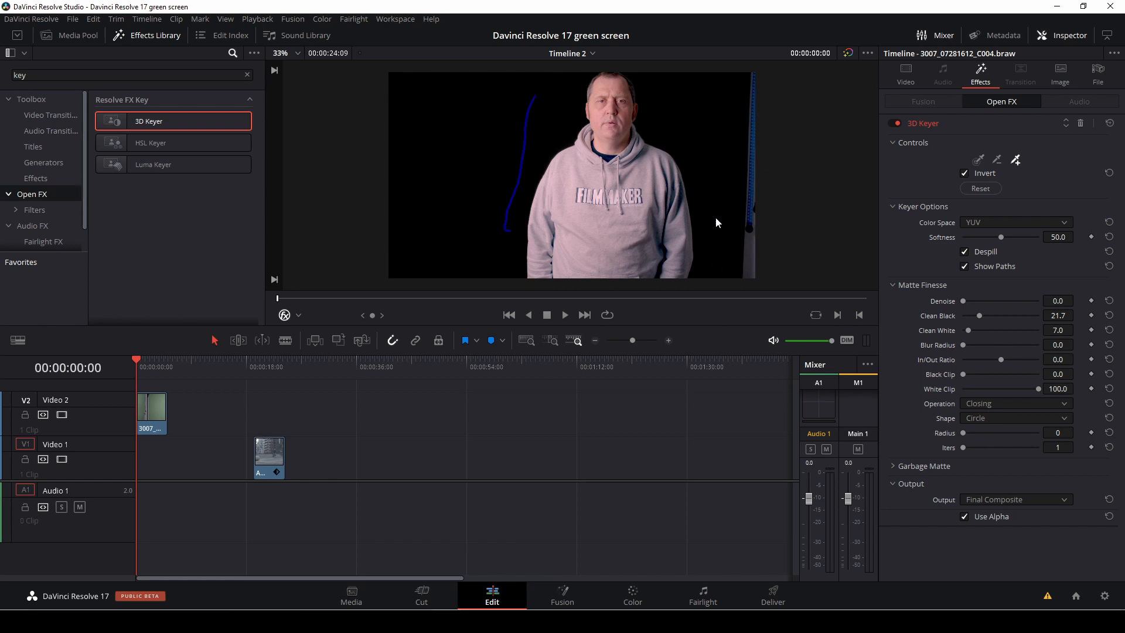
mouse_move(759, 84)
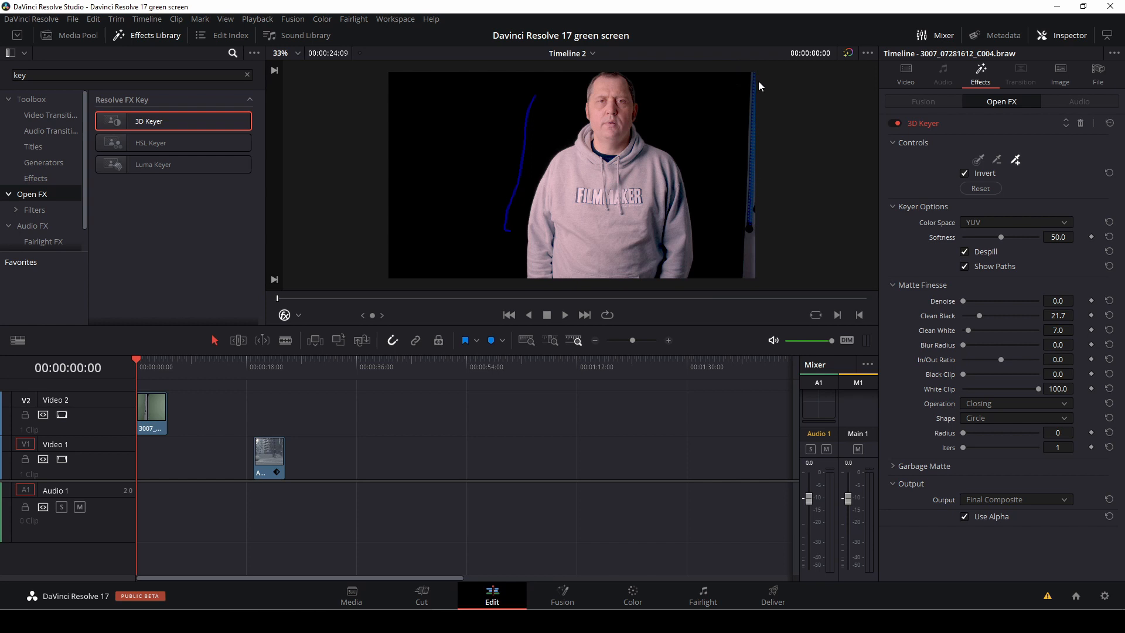
mouse_move(888, 341)
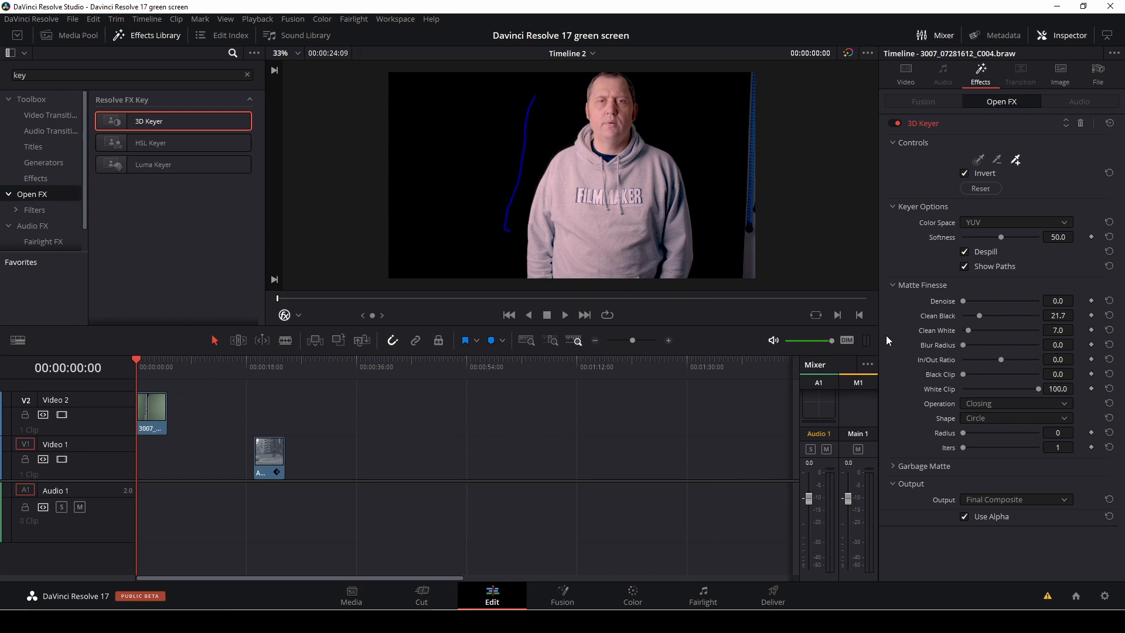
Add an inverted Rectangle garbage matte with softened edges to the key.
left_click(925, 466)
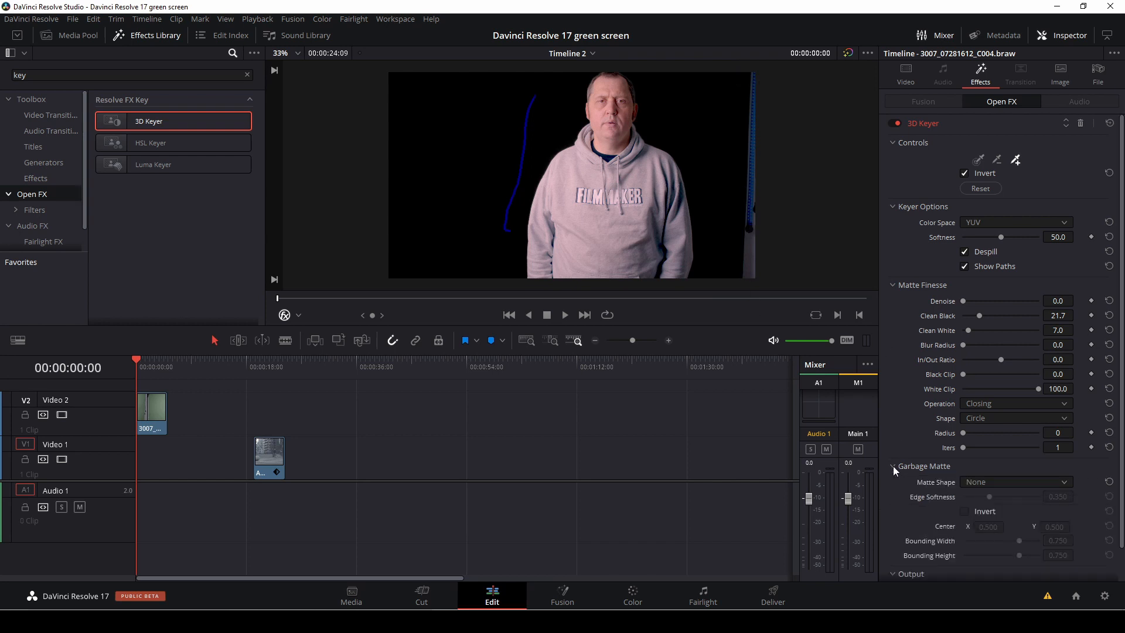
left_click(1013, 481)
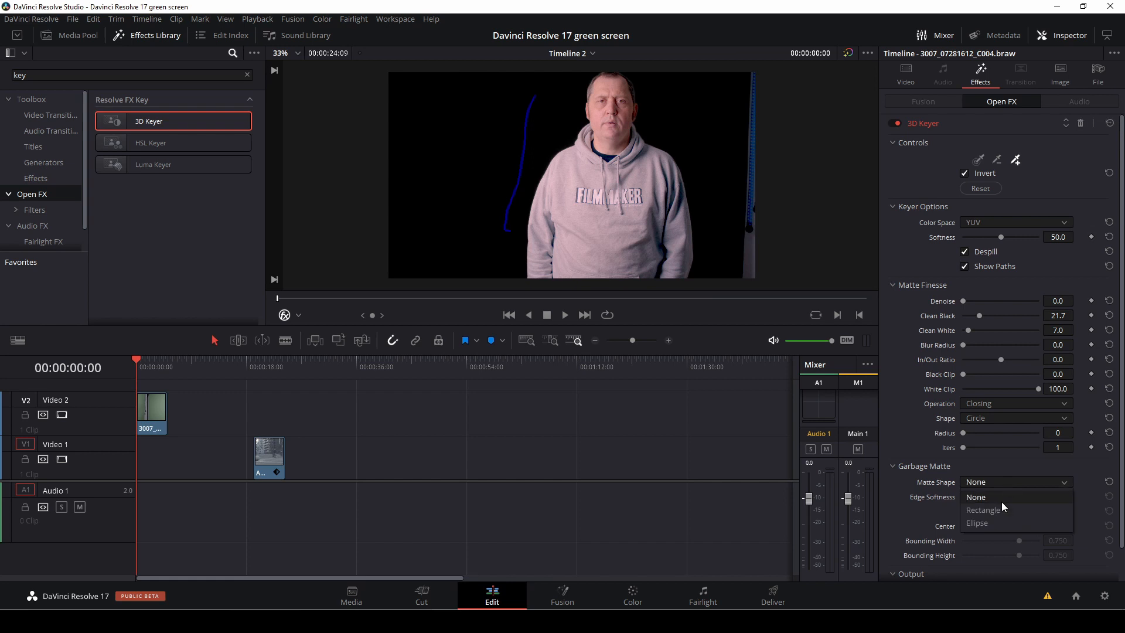
left_click(983, 509)
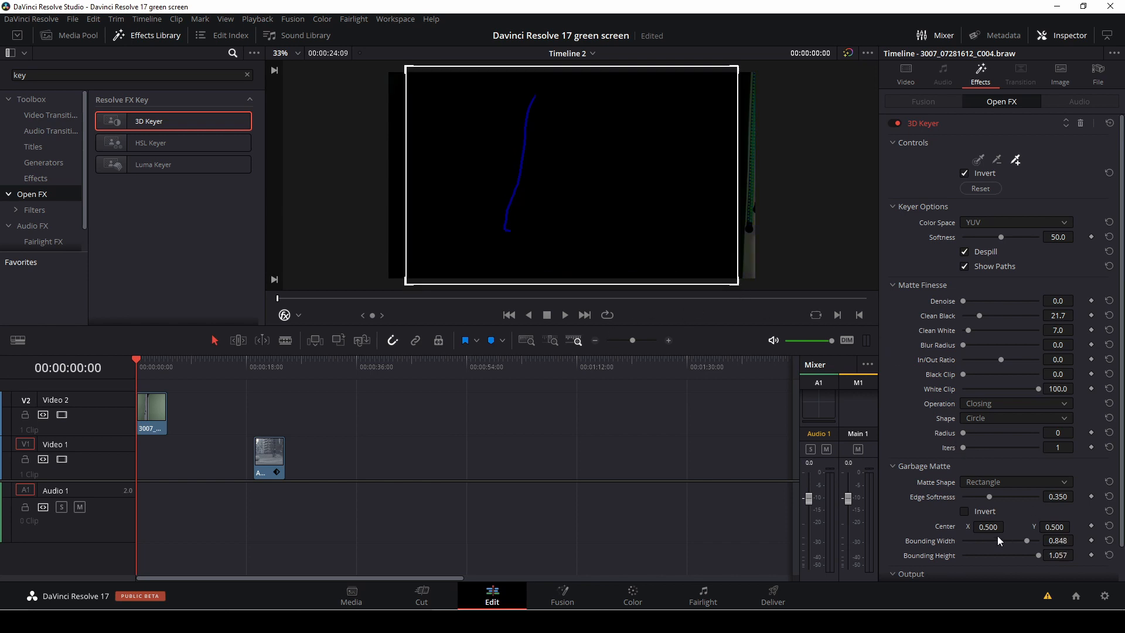
left_click(964, 510)
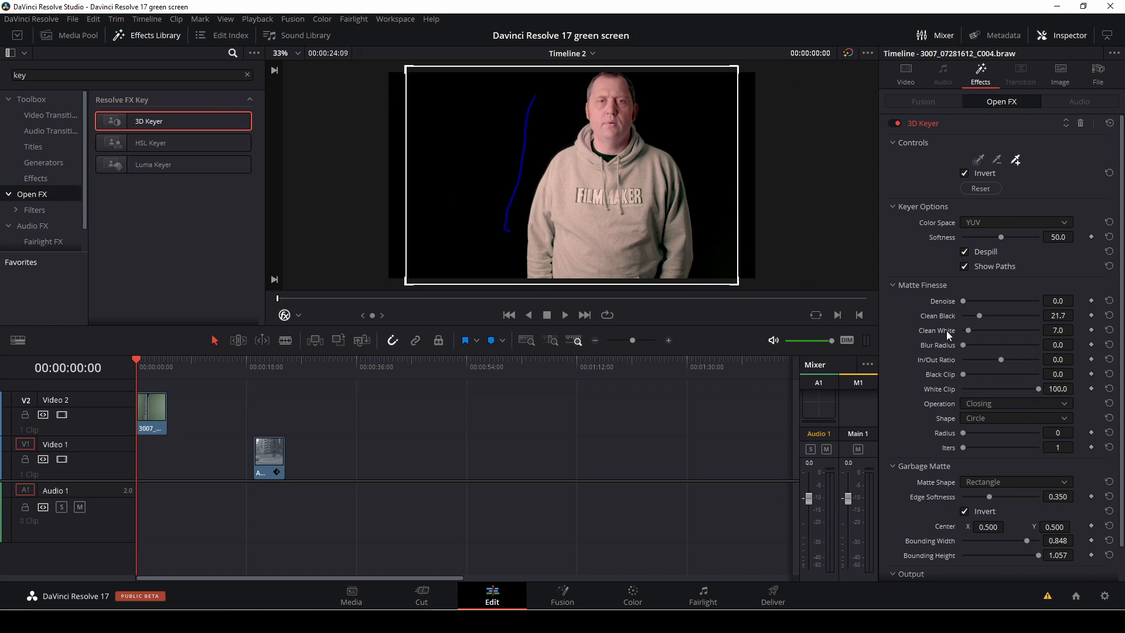
scroll("down", 3)
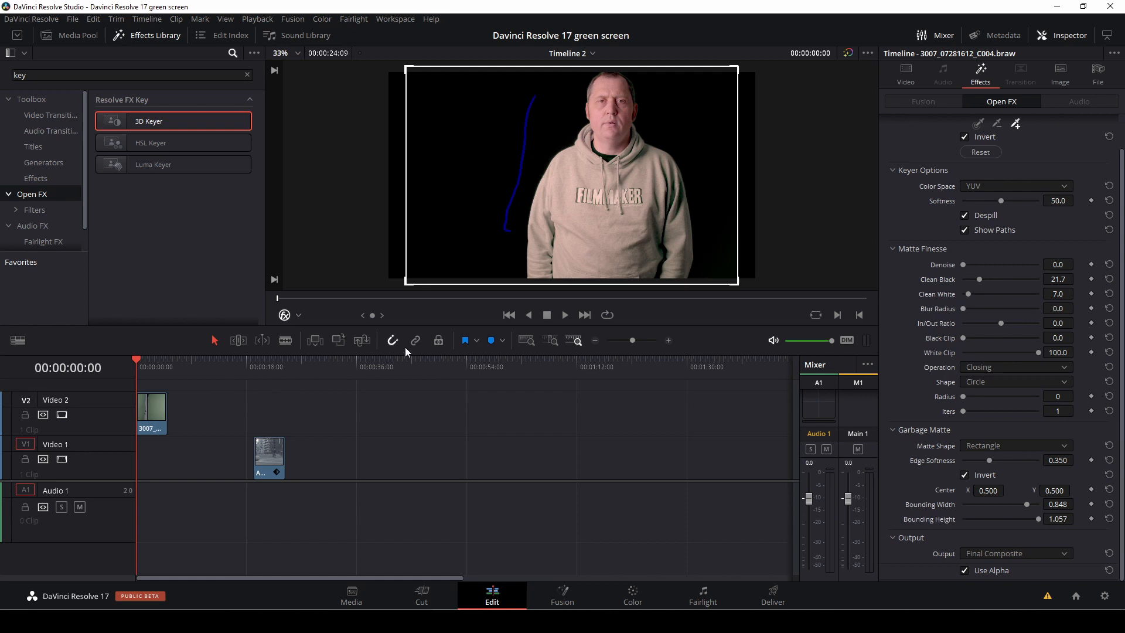
Move the A002 city street clip to the timeline start beneath the V2 presenter.
left_click(297, 315)
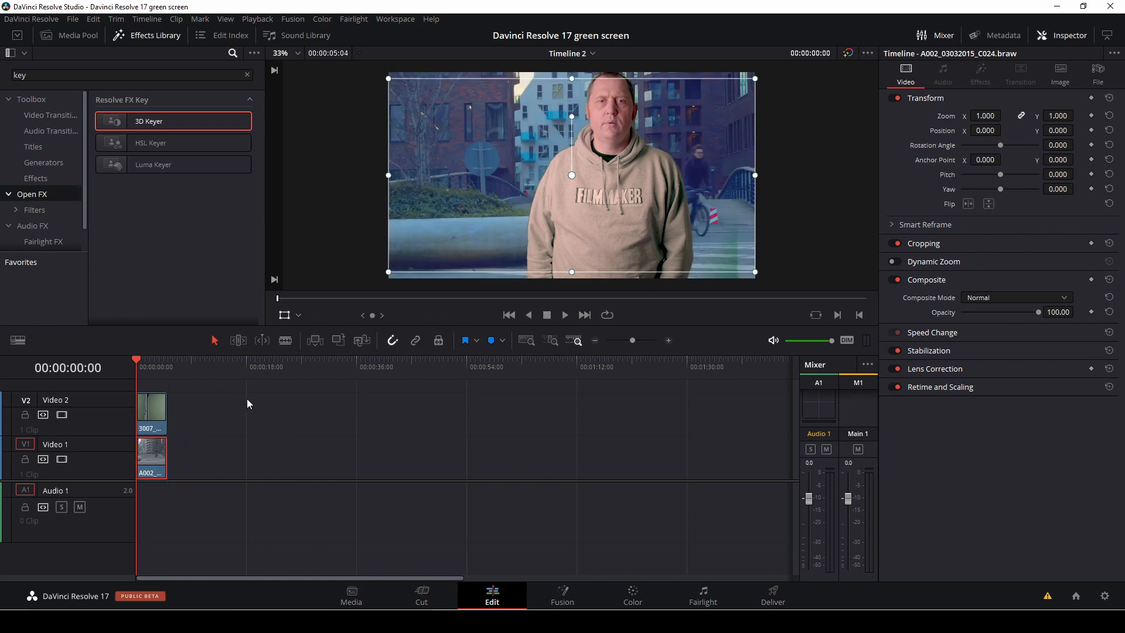
mouse_move(147, 371)
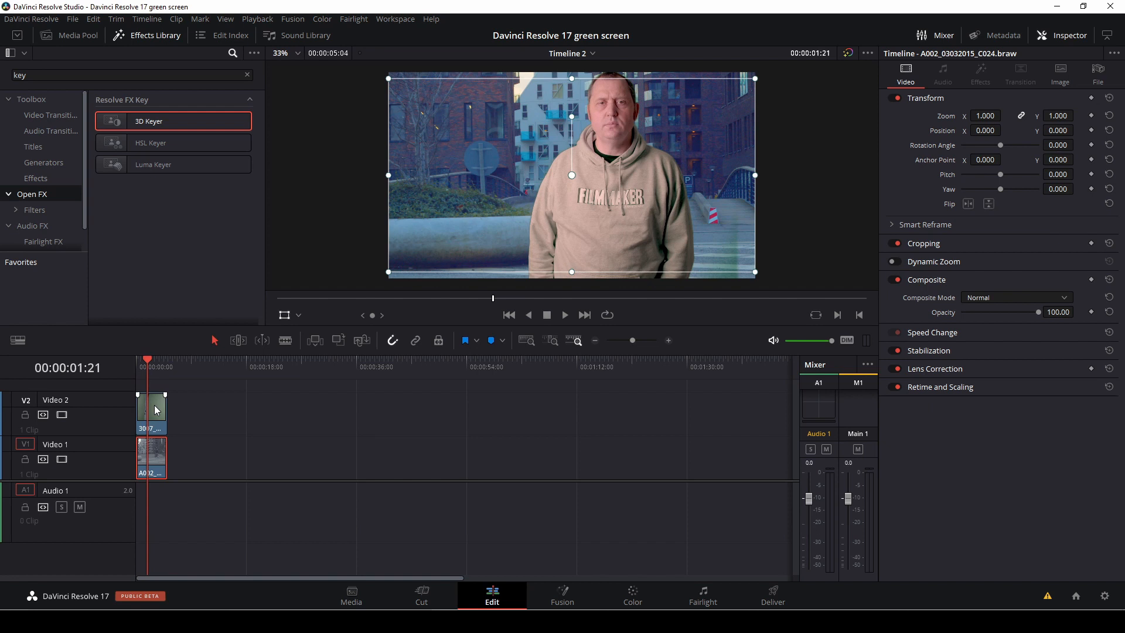
left_click(151, 412)
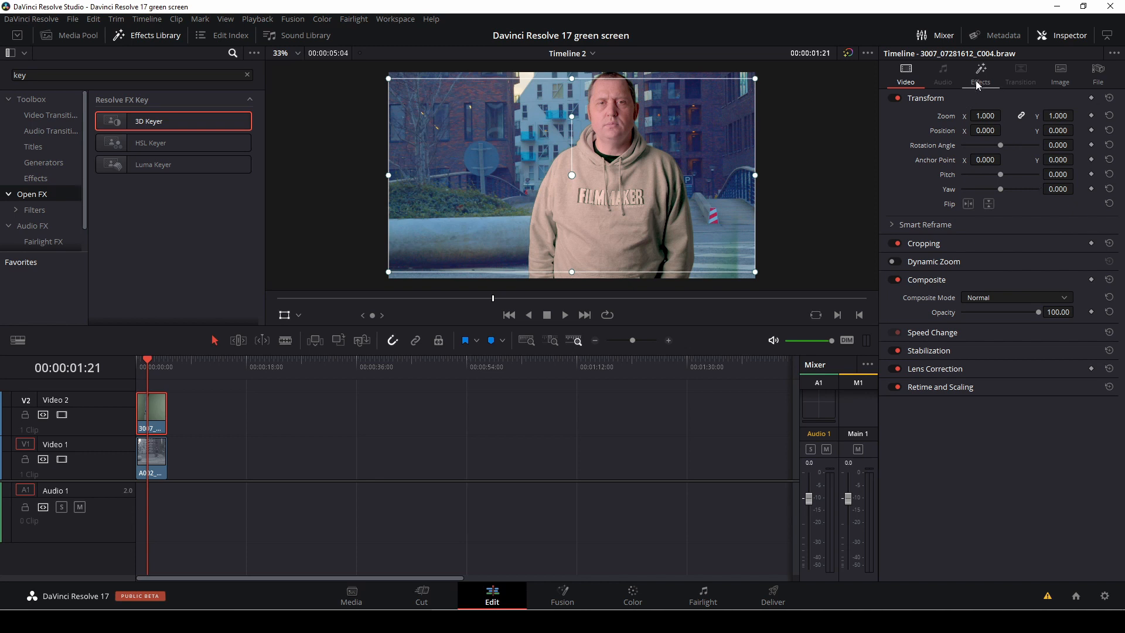
Refine the key with Denoise 17, Clean Black 44.2 and Clean White 20.1.
left_click(980, 74)
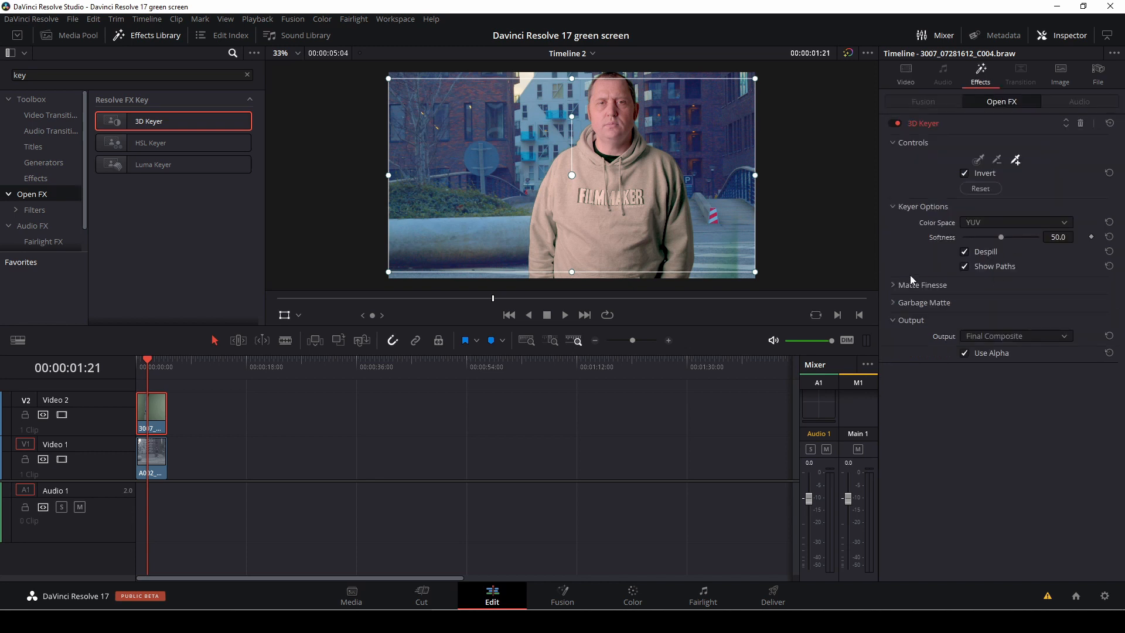
left_click(926, 285)
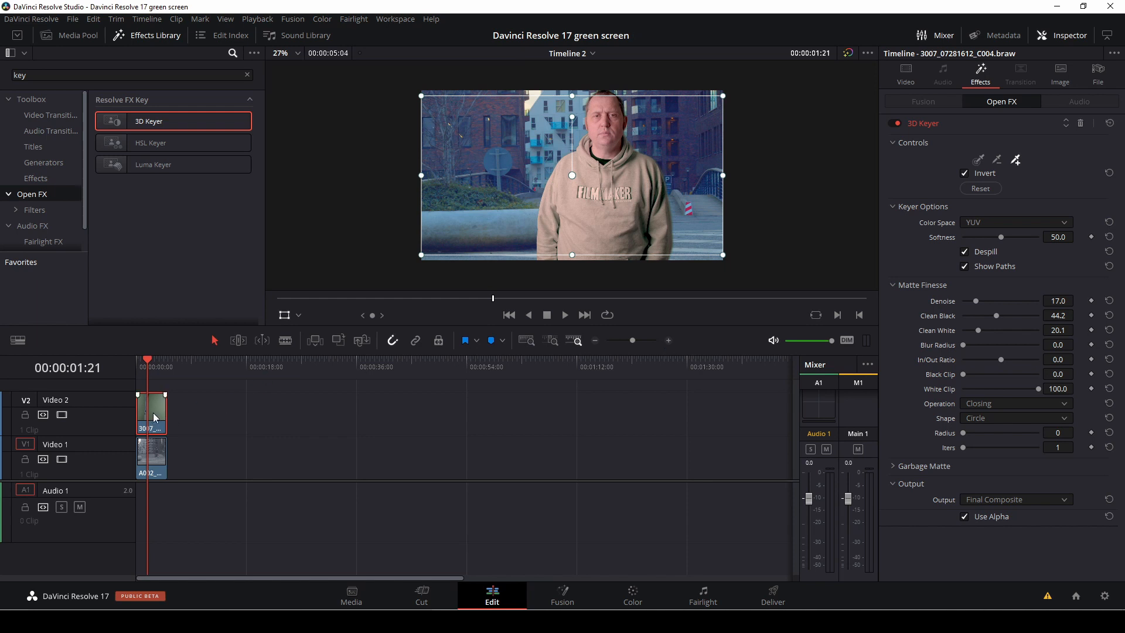
left_click(632, 595)
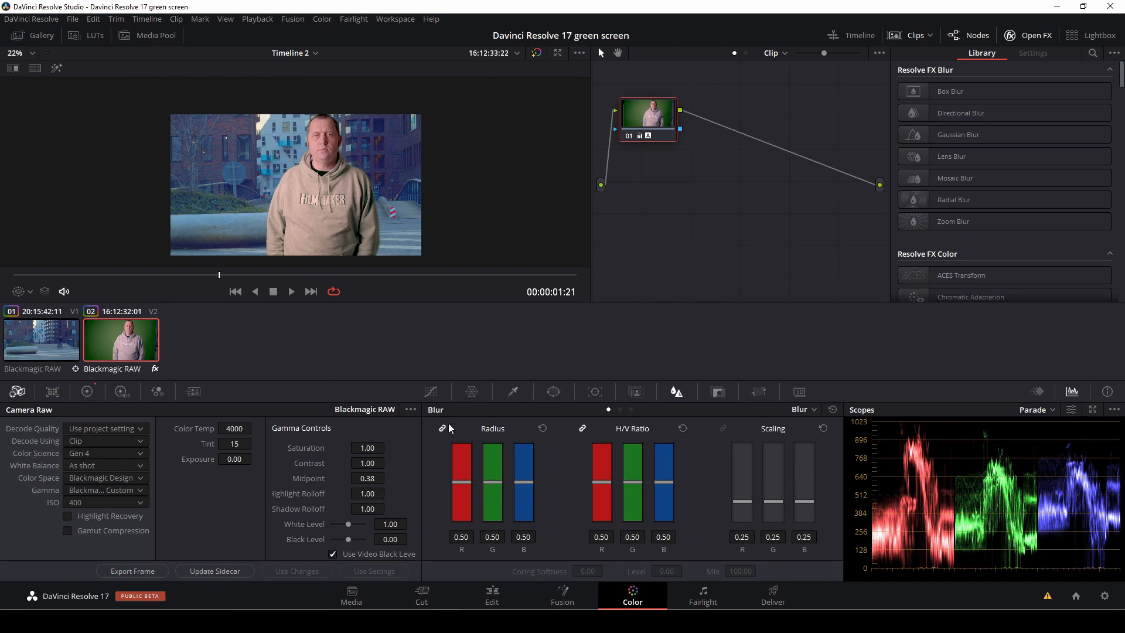
Set the primary wheels to Temp -320, Tint 14.5, Gain 0.79 and Saturation 66.
left_click(86, 391)
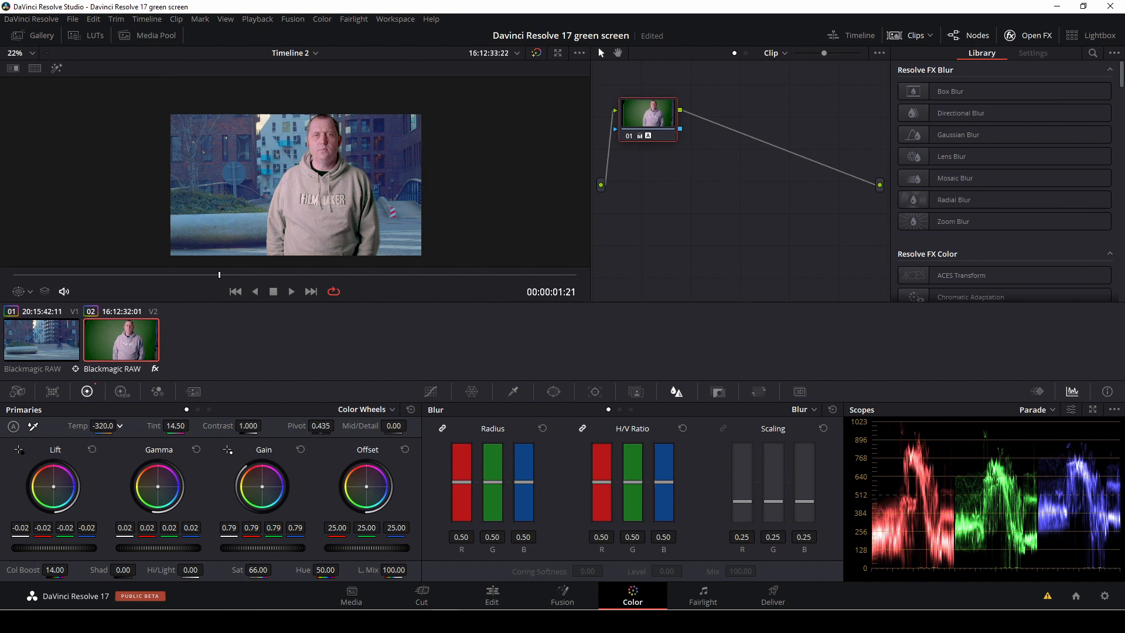
mouse_move(402, 418)
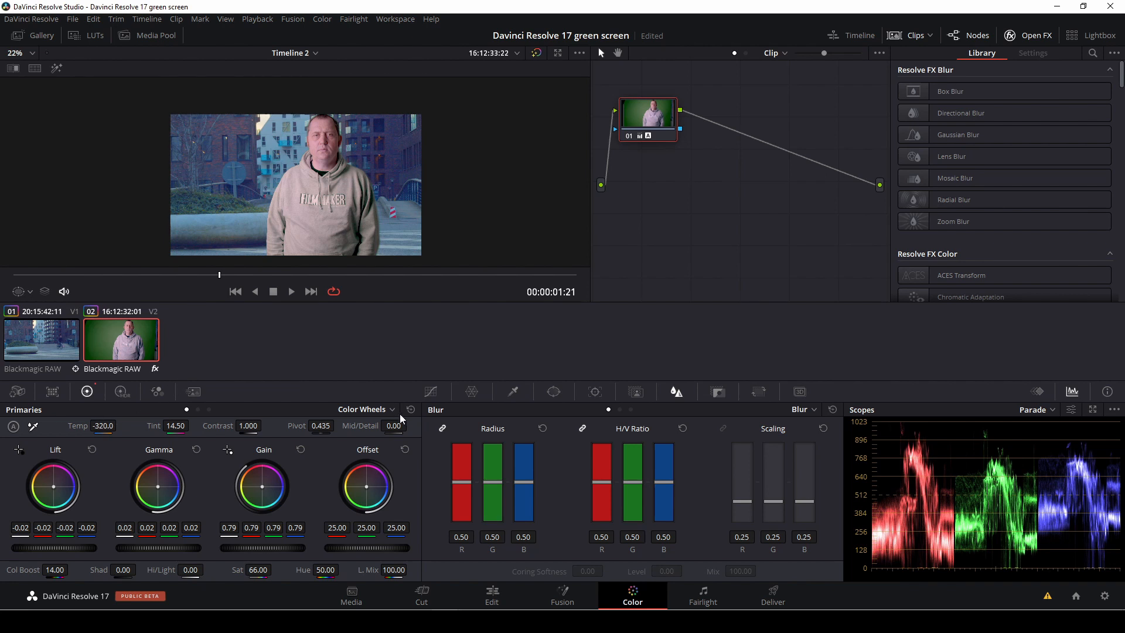
left_click(491, 594)
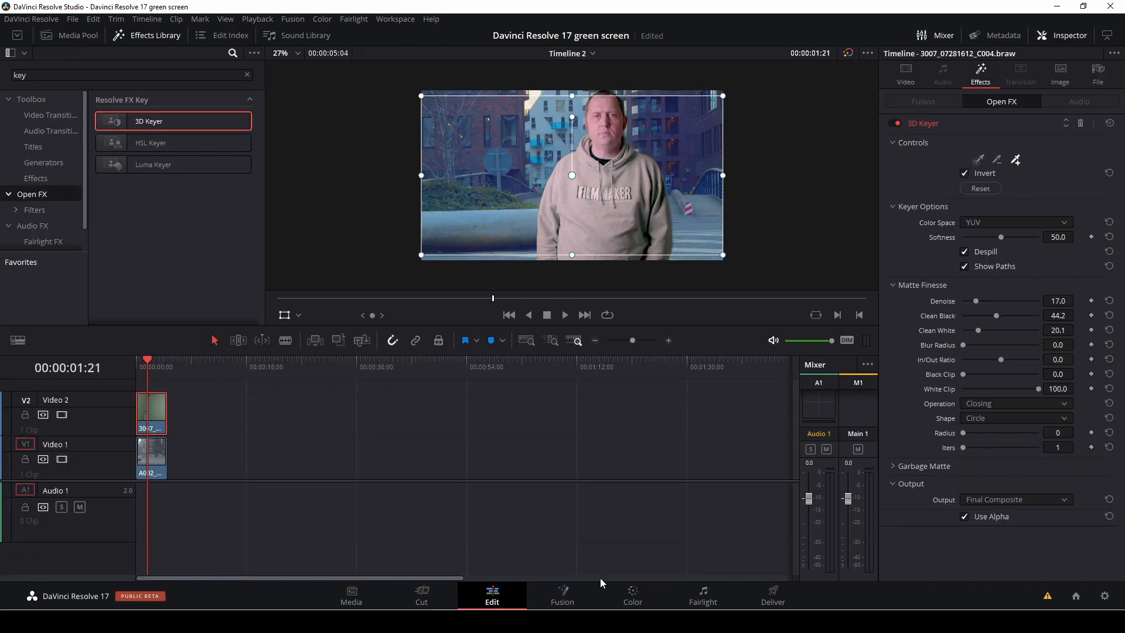